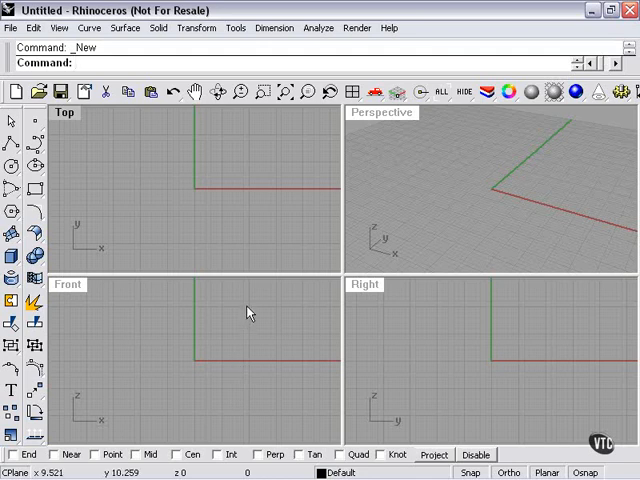
{"action": "mouse_move", "coordinate": [390, 192]}
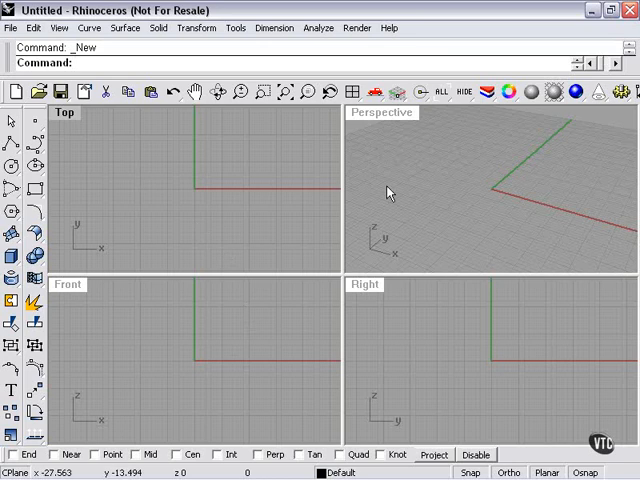
{"action": "mouse_move", "coordinate": [508, 91]}
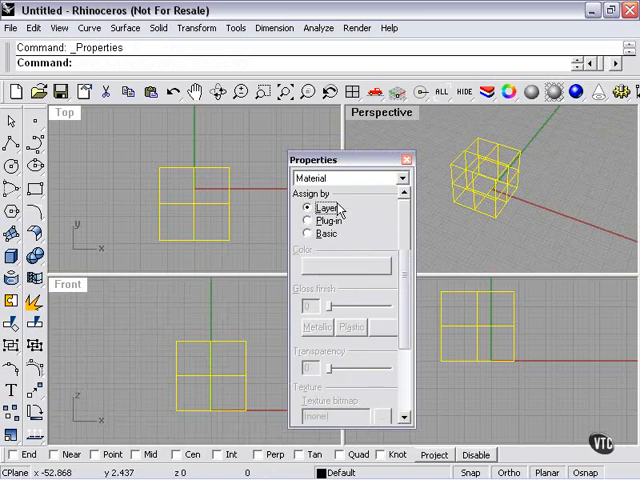
Switch the box's Properties window to the Object page
{"action": "left_click", "coordinate": [345, 178]}
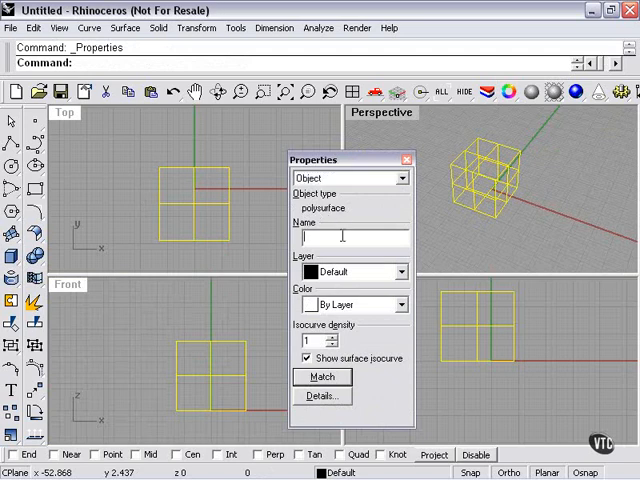
Name the box 'Box' and check its Layer dropdown shows Default
{"action": "type", "text": "Box"}
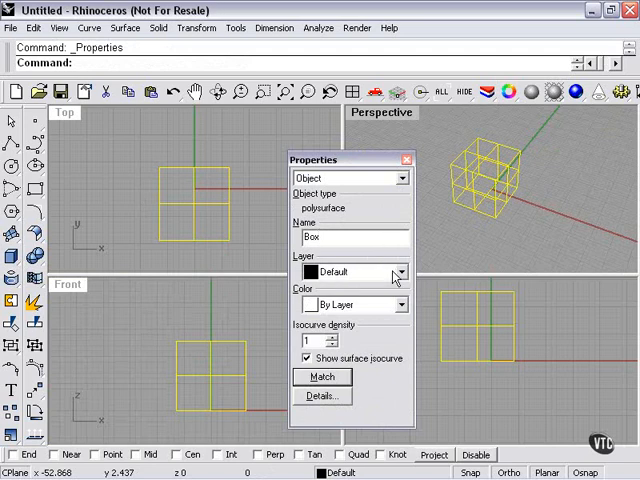
{"action": "left_click", "coordinate": [399, 272]}
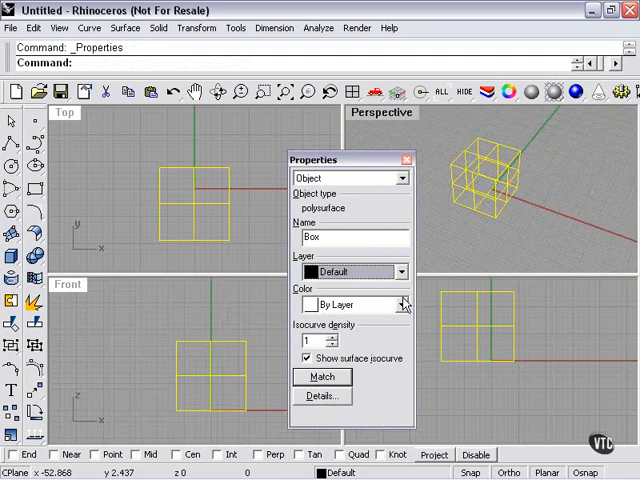
Change the box's object color from By Layer to Red
{"action": "left_click", "coordinate": [403, 304]}
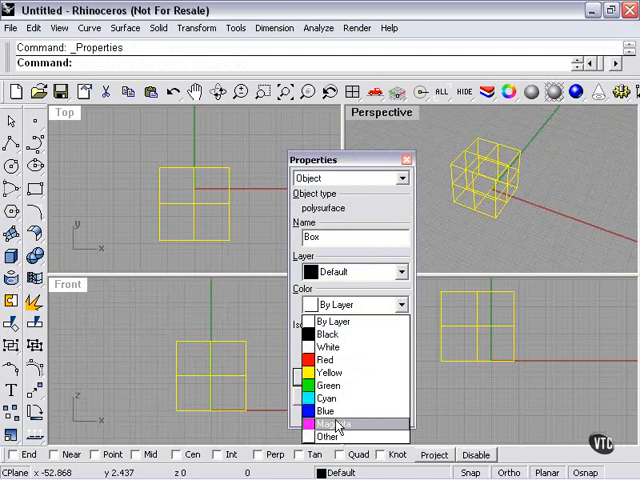
{"action": "left_click", "coordinate": [331, 436]}
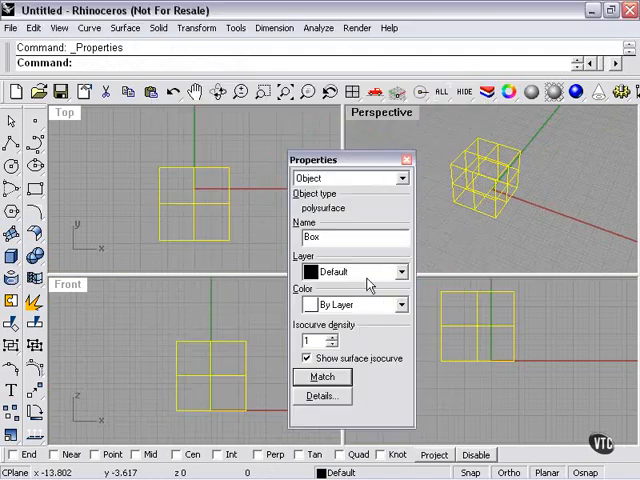
{"action": "left_click", "coordinate": [350, 304]}
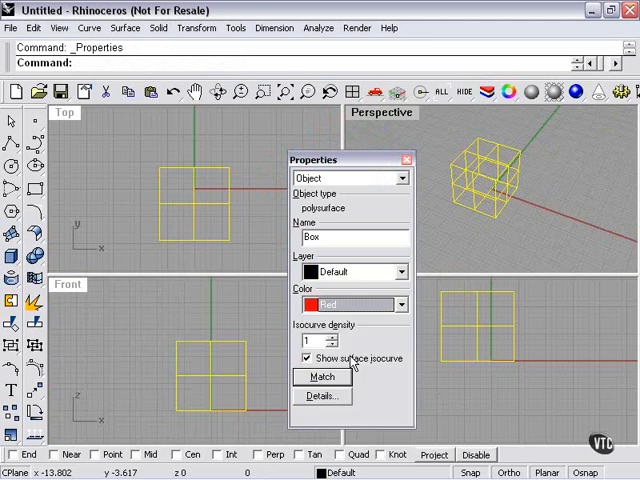
{"action": "mouse_move", "coordinate": [500, 165]}
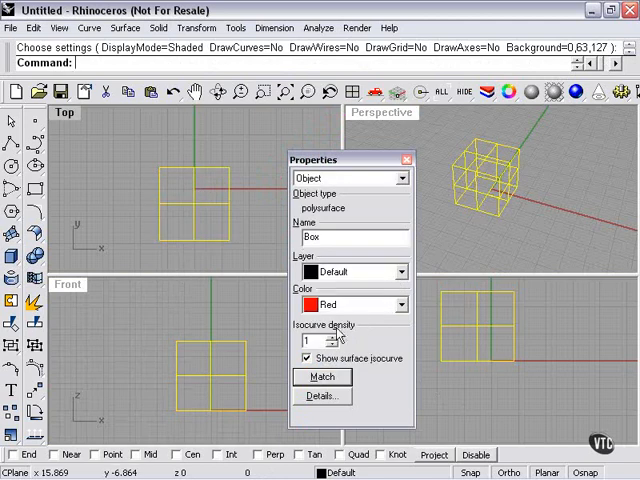
{"action": "mouse_move", "coordinate": [343, 330]}
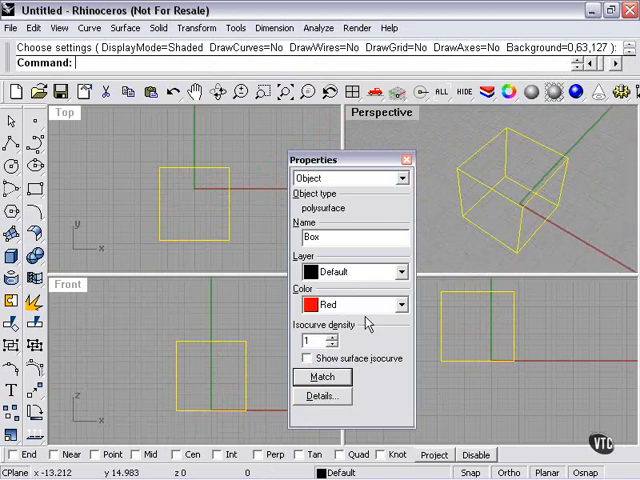
Turn surface isocurves back on and bring up the Match properties options
{"action": "left_click", "coordinate": [306, 358]}
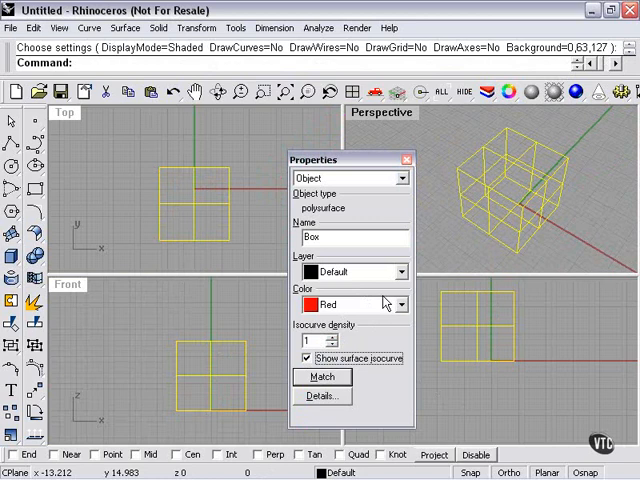
{"action": "left_click", "coordinate": [322, 377]}
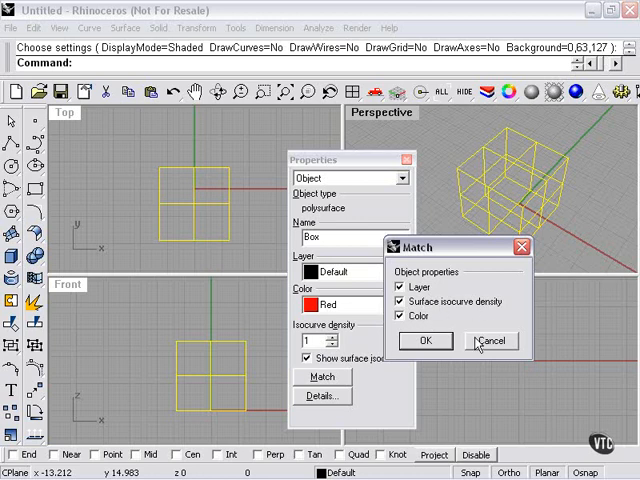
Cancel property matching and view the box's detailed object information
{"action": "left_click", "coordinate": [489, 341]}
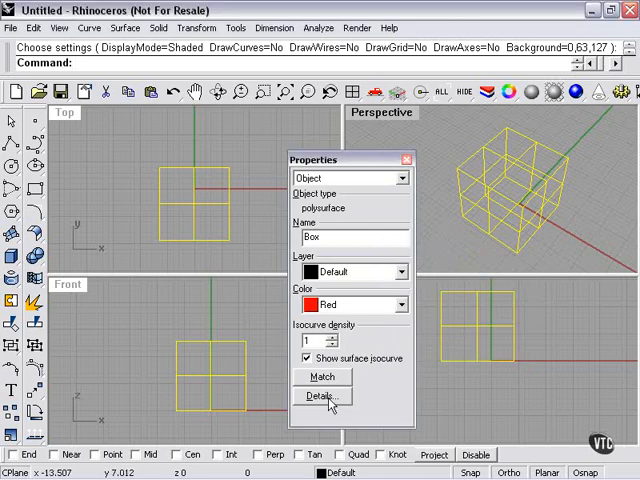
{"action": "left_click", "coordinate": [320, 398]}
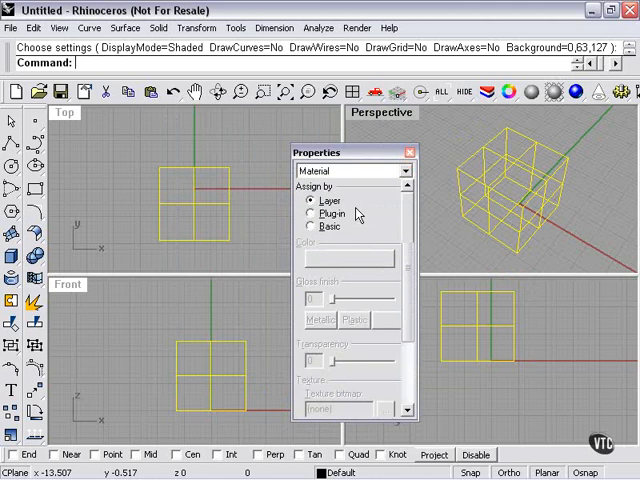
Try Plug-in material assignment, revert to Layer, and bring up material Match options
{"action": "left_click", "coordinate": [311, 213]}
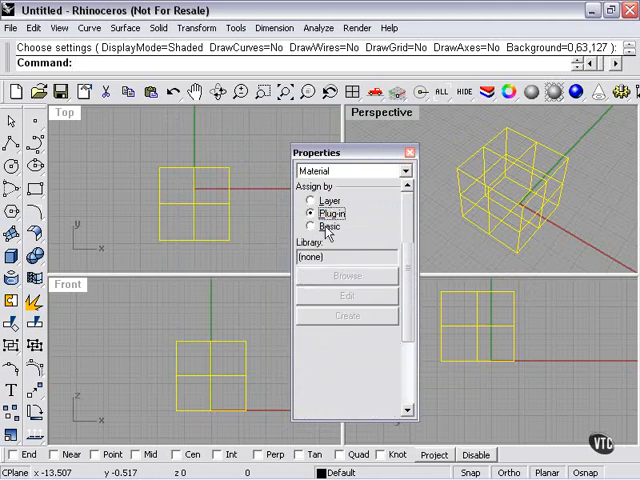
{"action": "left_click", "coordinate": [310, 200]}
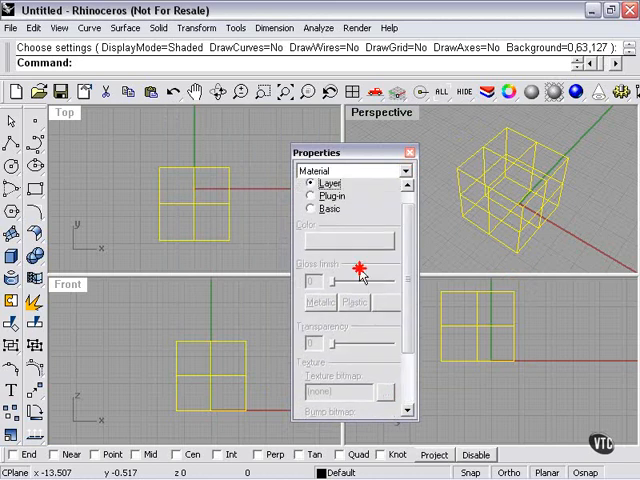
{"action": "mouse_move", "coordinate": [316, 312]}
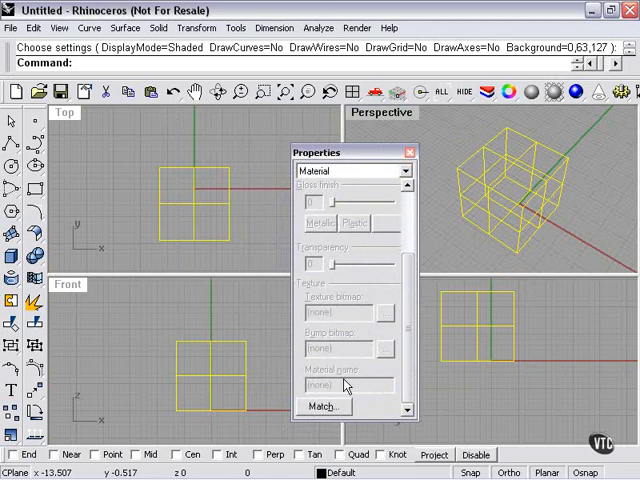
{"action": "left_click", "coordinate": [322, 406]}
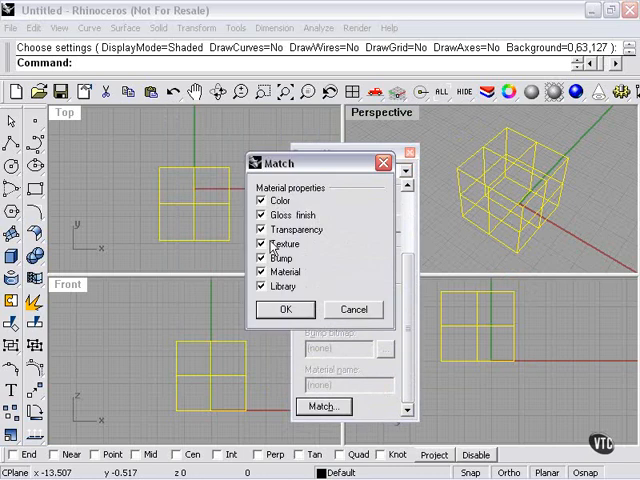